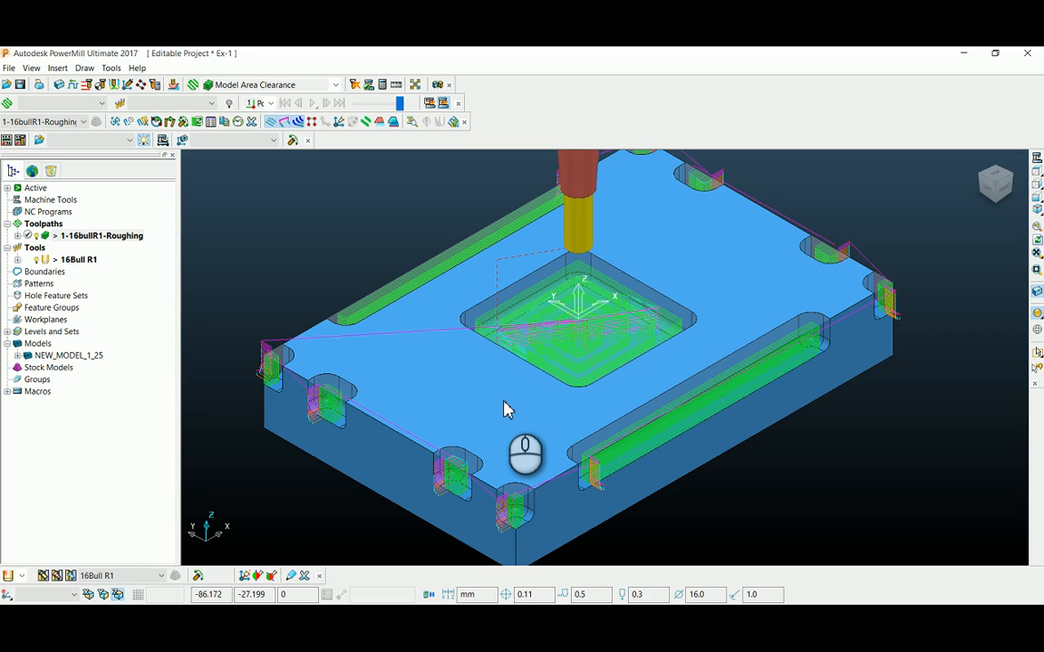
# Step: Lock the roughing toolpath's leads and links via Edit > Lock Connection Moves
pyautogui.rightClick(90, 235)
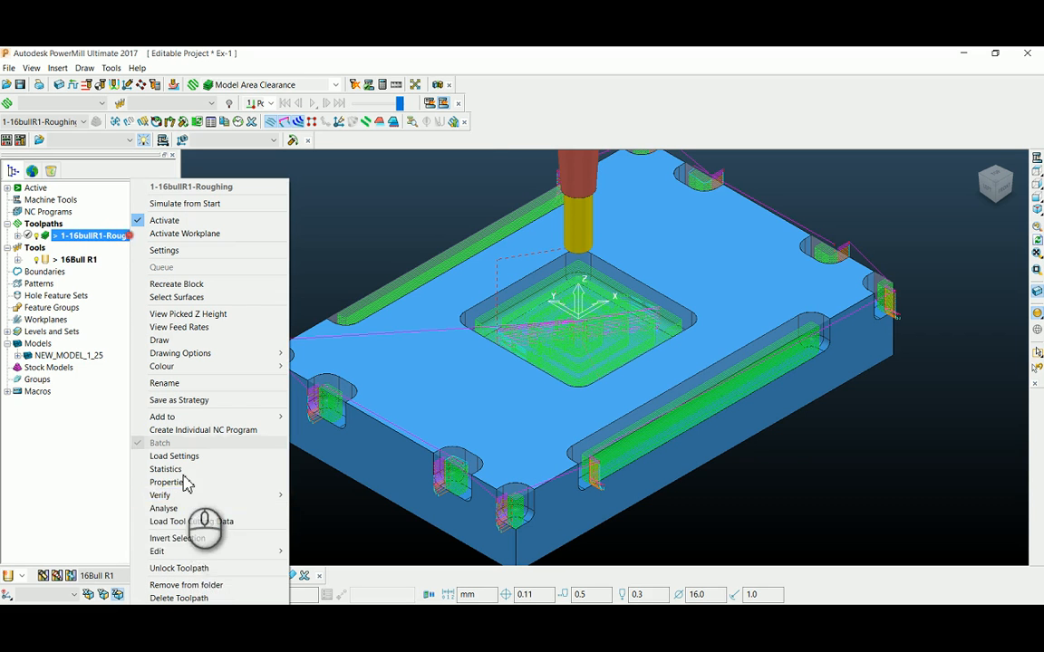
pyautogui.click(155, 551)
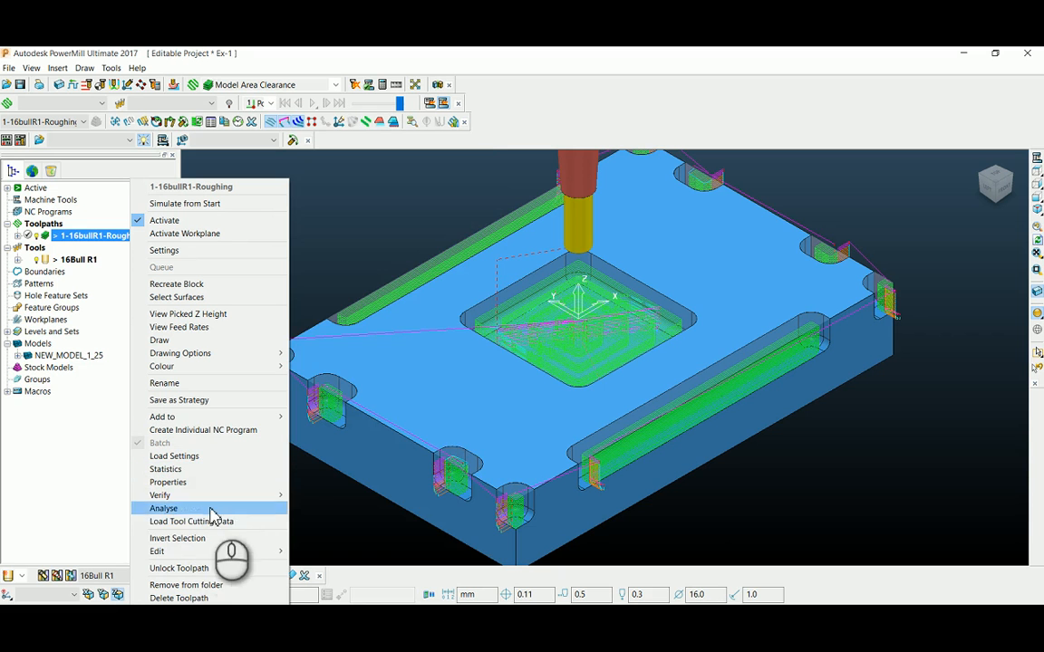
pyautogui.click(156, 551)
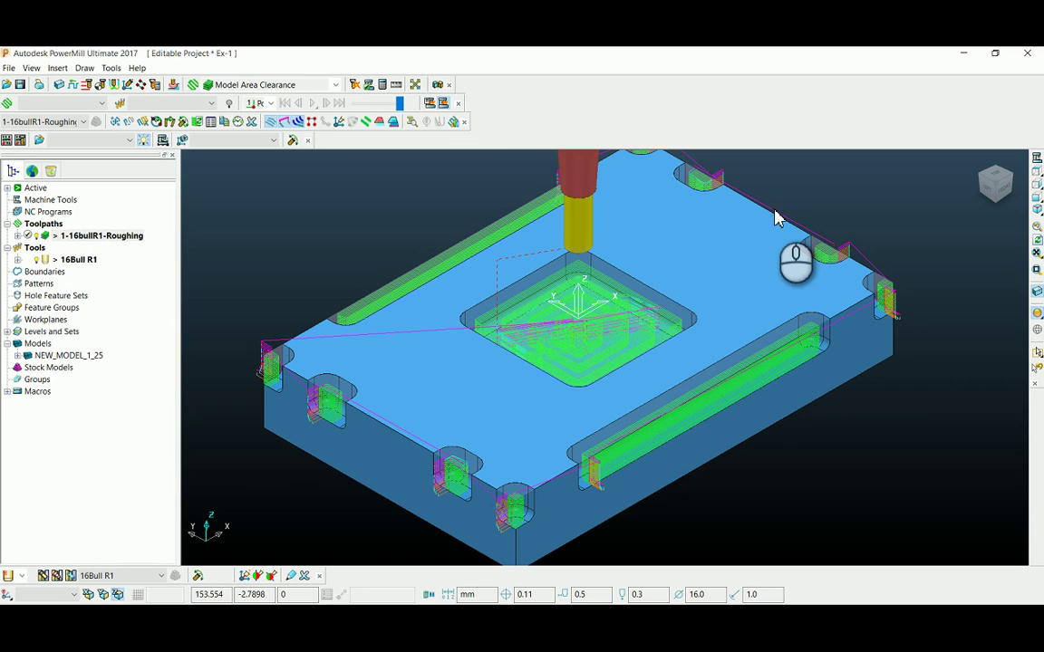
pyautogui.moveTo(409, 406)
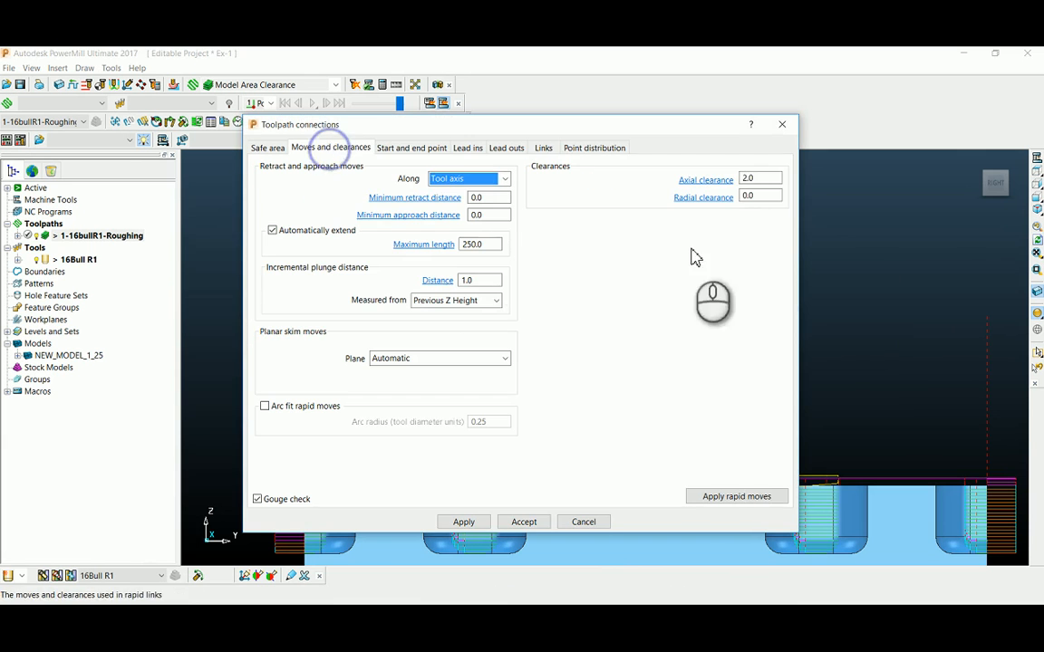
# Step: Select the axial clearance value in Moves and clearances, ready to overwrite it
pyautogui.tripleClick(760, 178)
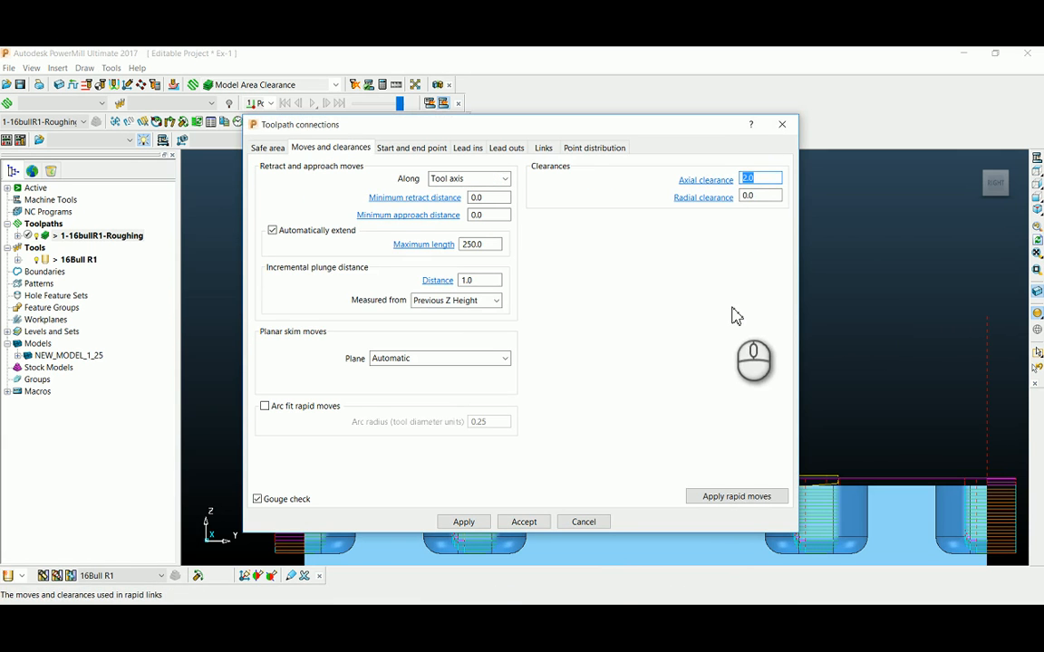
pyautogui.click(522, 522)
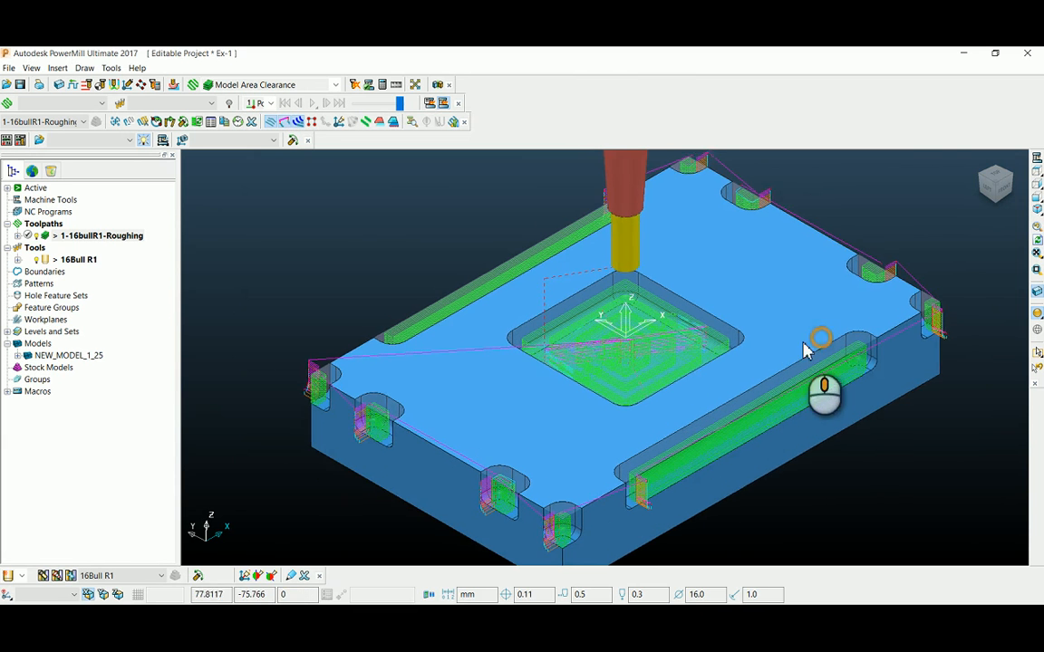
pyautogui.moveTo(819, 348); pyautogui.dragTo(734, 262)
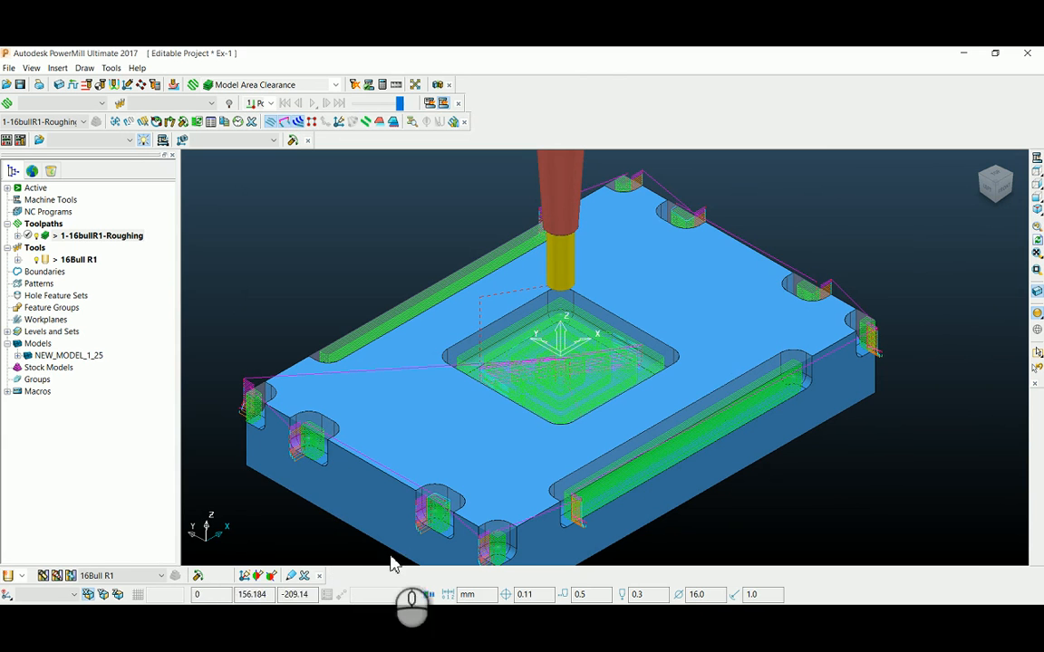
pyautogui.moveTo(758, 254)
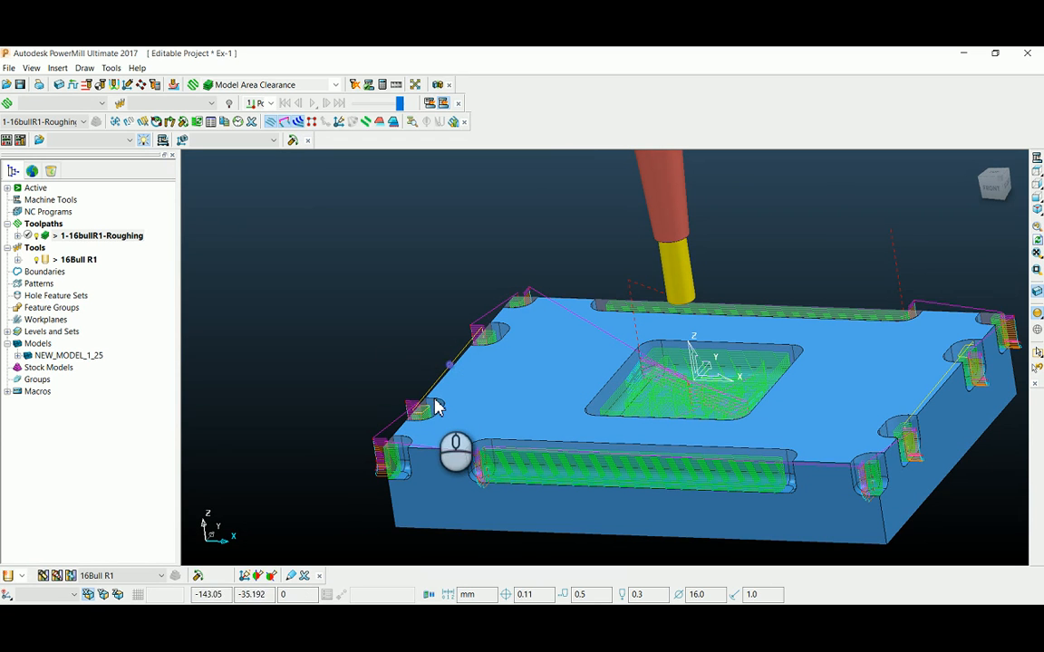
pyautogui.moveTo(982, 343)
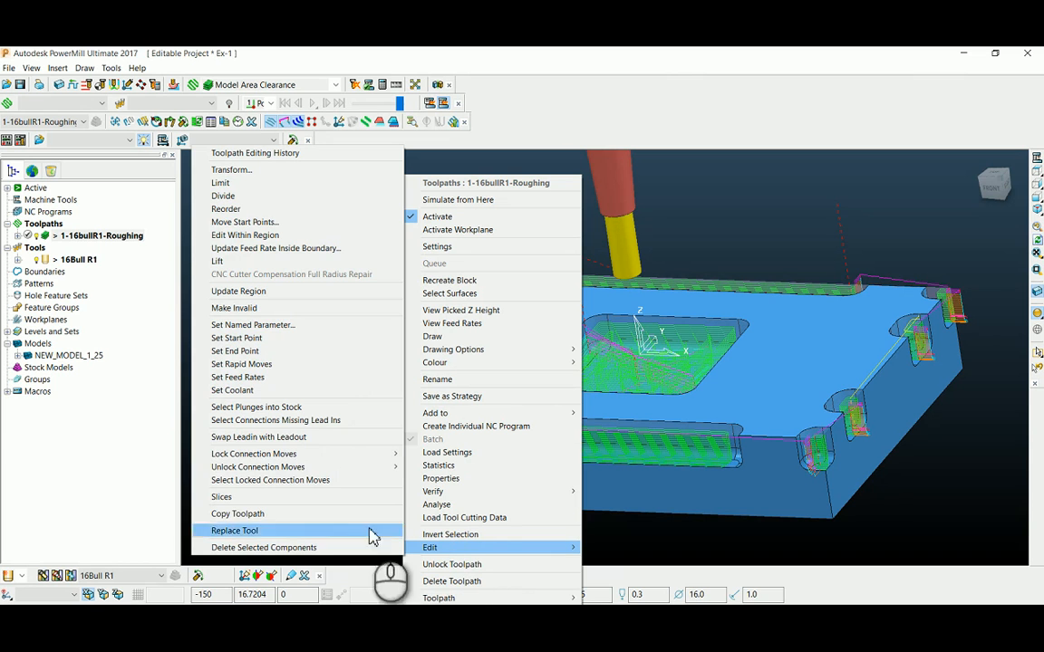
pyautogui.moveTo(253, 453)
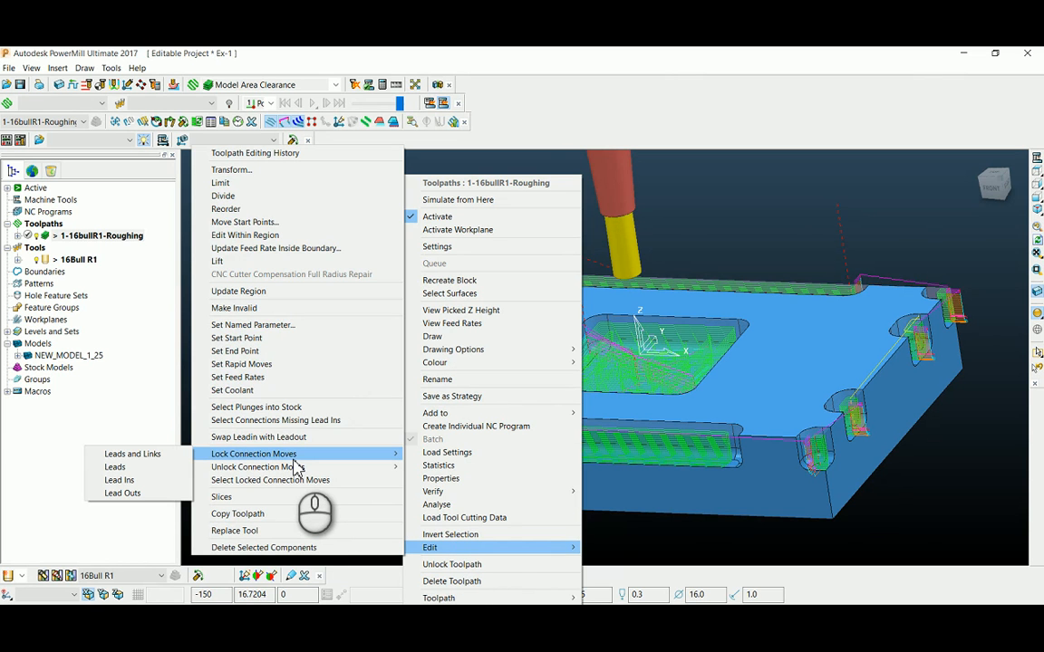
pyautogui.moveTo(133, 453)
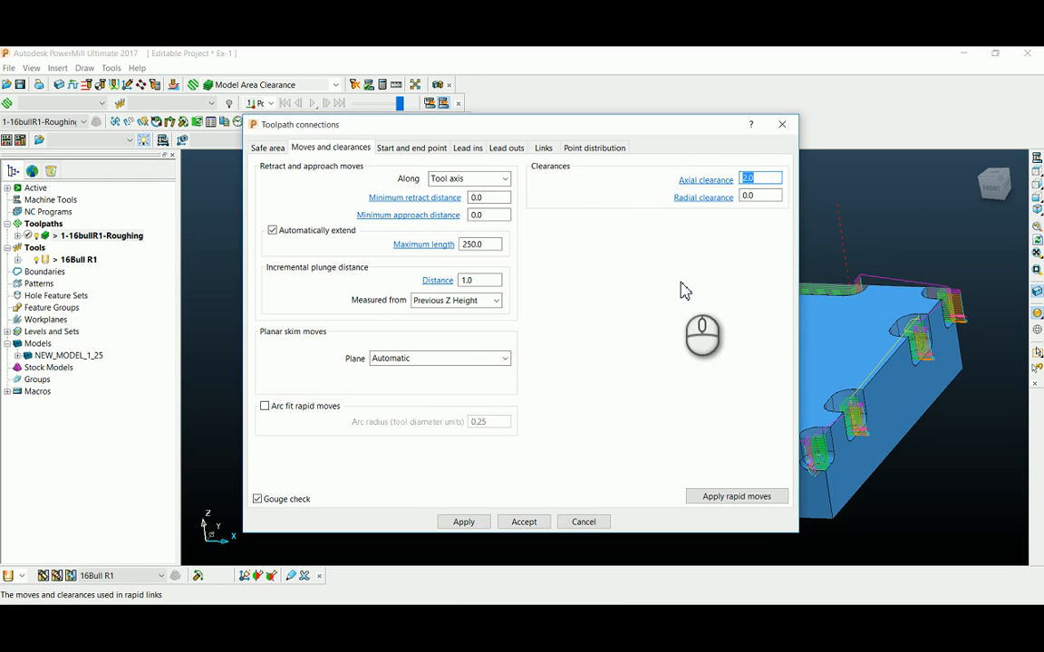
# Step: Set the axial clearance to 50 mm, apply it to redraw the links, and accept
pyautogui.write('50')
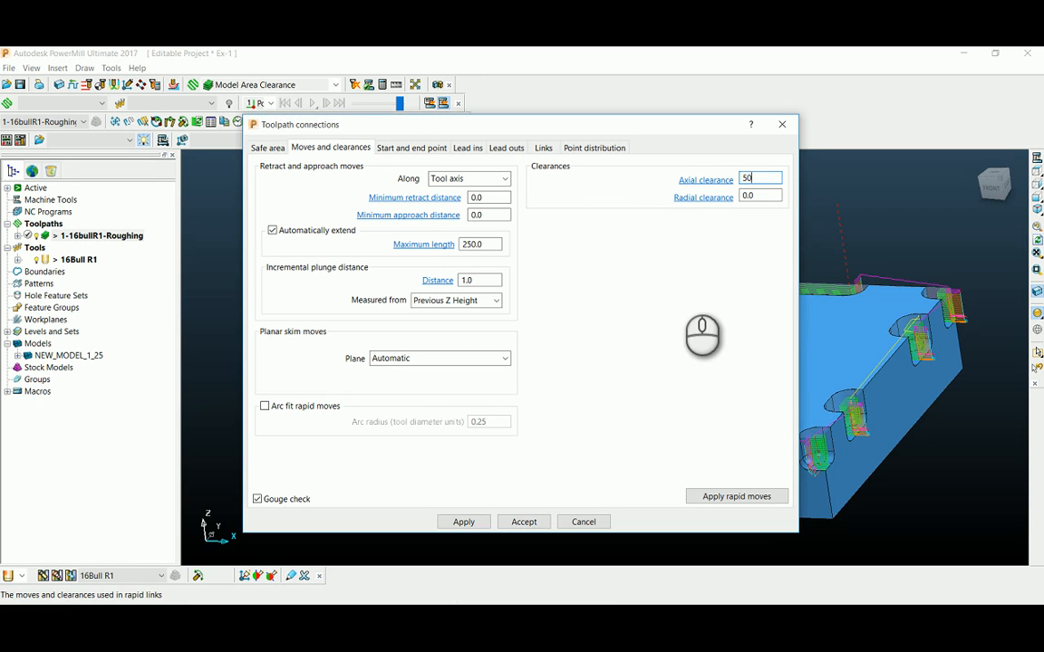
pyautogui.moveTo(571, 453)
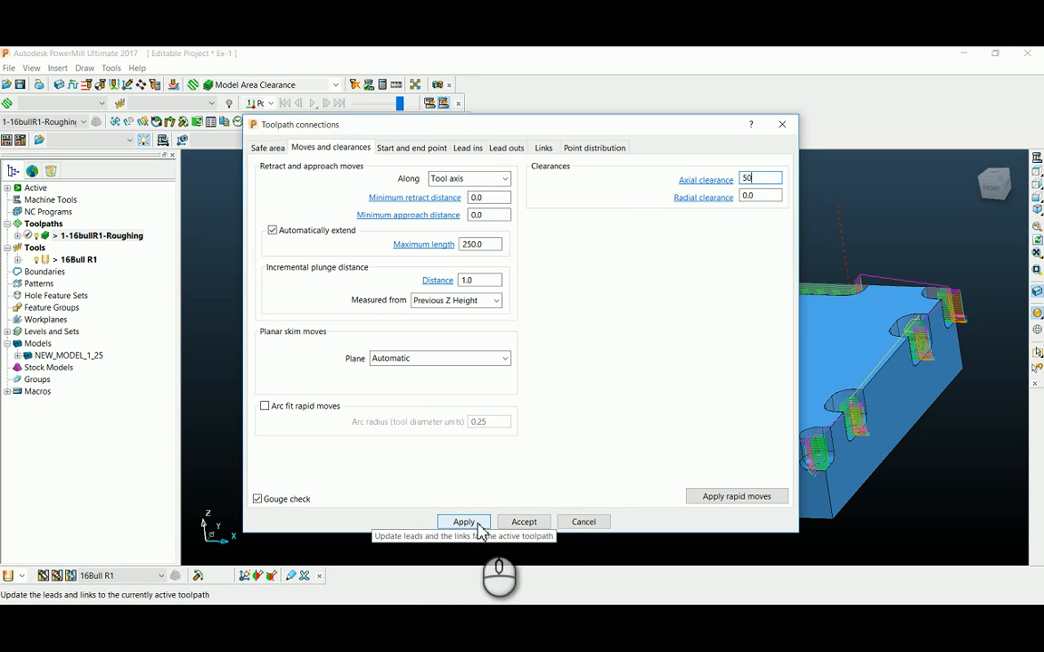
pyautogui.click(464, 522)
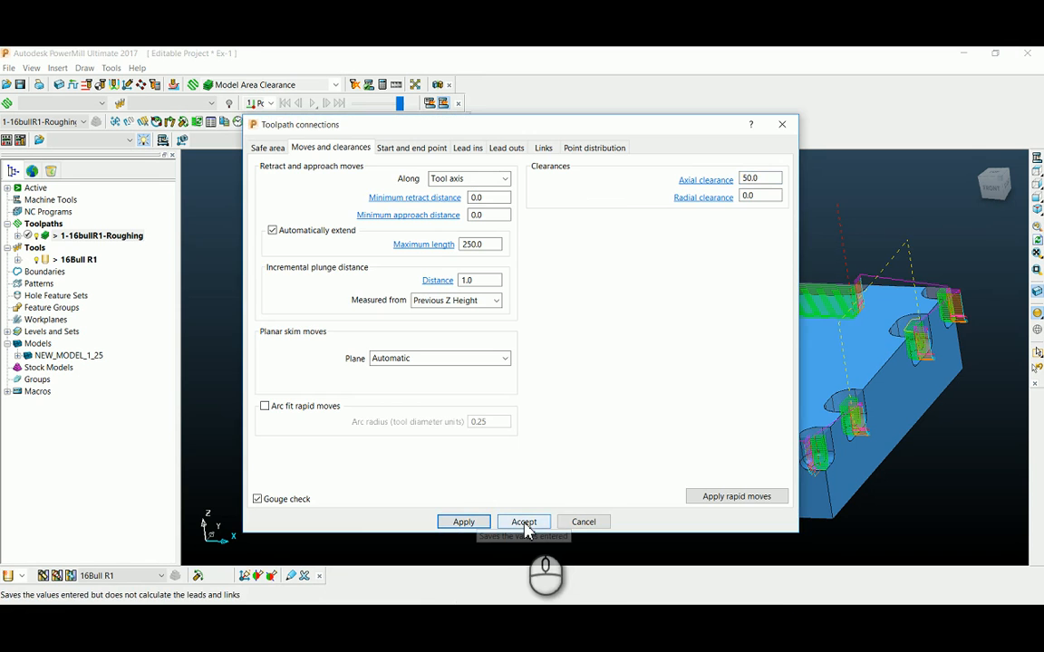
pyautogui.click(523, 522)
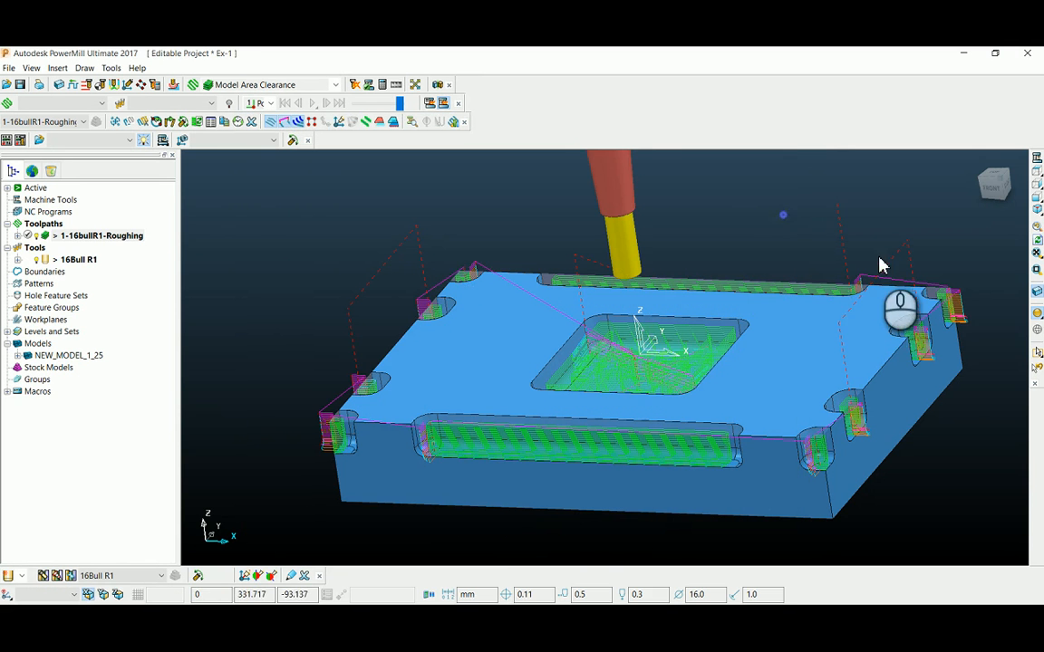